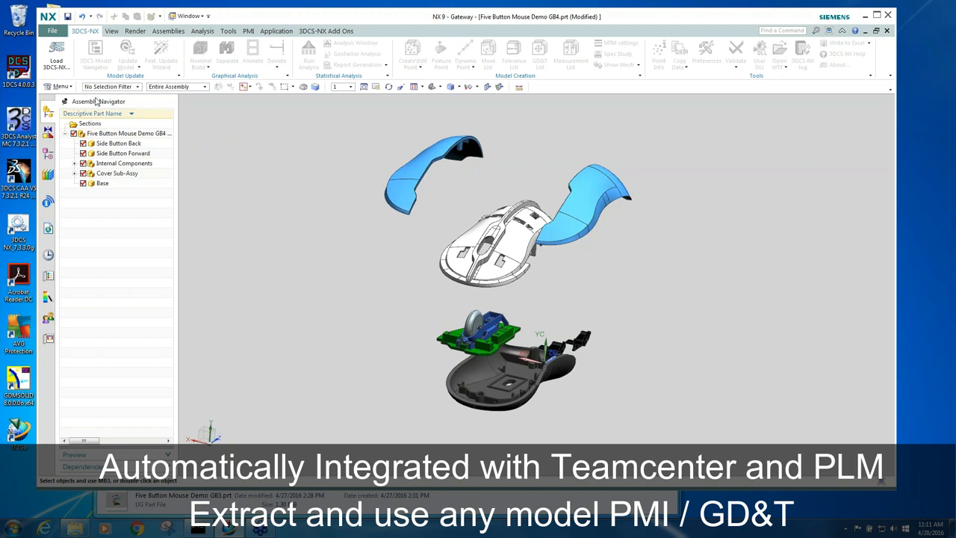
{"action": "mouse_move", "coordinate": [675, 36]}
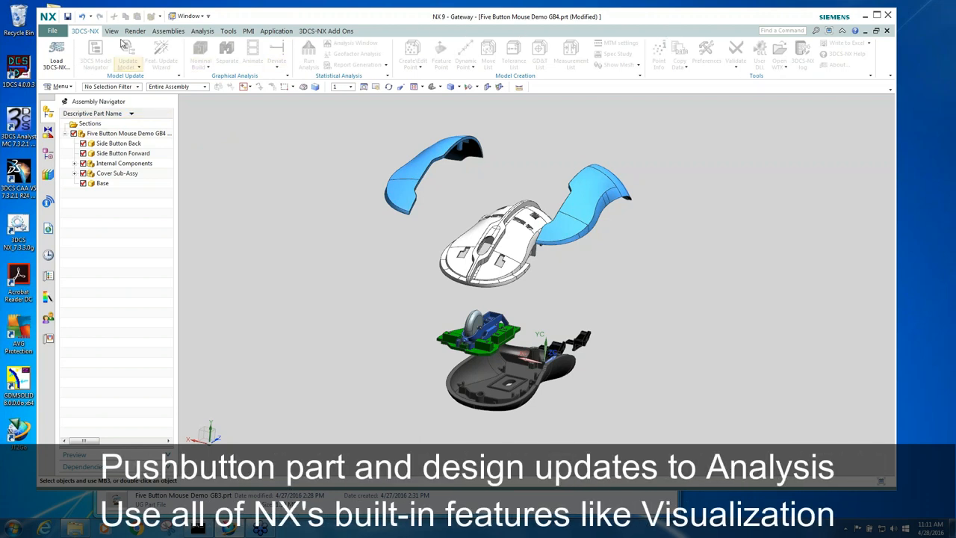
- Show the Analysis ribbon with Measure Distance and Measure Angle for the exploded mouse assembly
{"action": "left_click", "coordinate": [203, 30]}
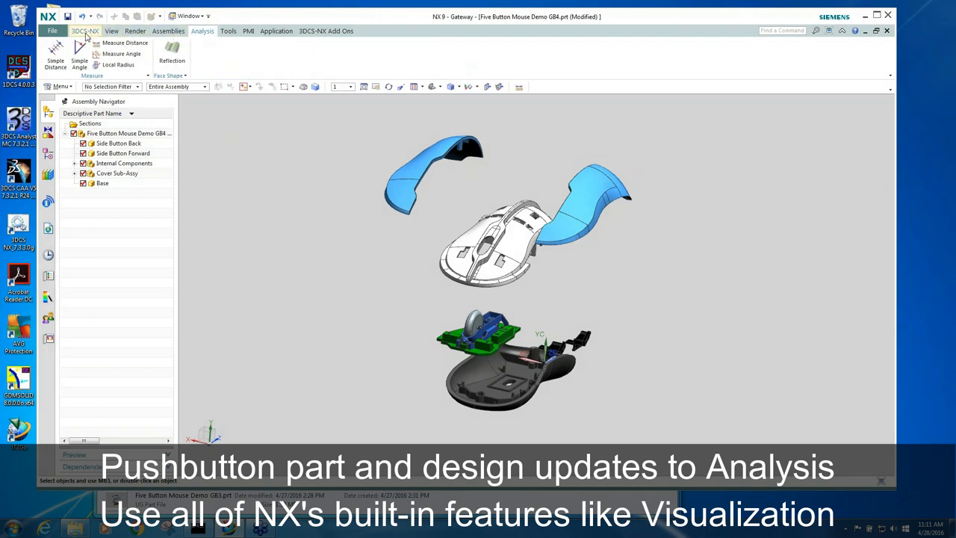
- Show the 3DCS Model Navigator and expand BASE_1 to list its points, features, tolerances and GDT
{"action": "left_click", "coordinate": [84, 30]}
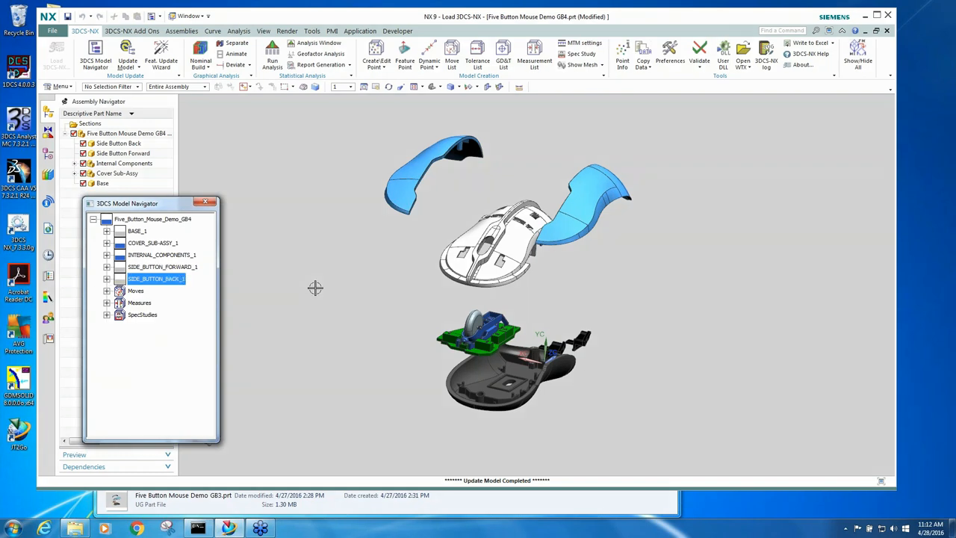
{"action": "mouse_move", "coordinate": [162, 236]}
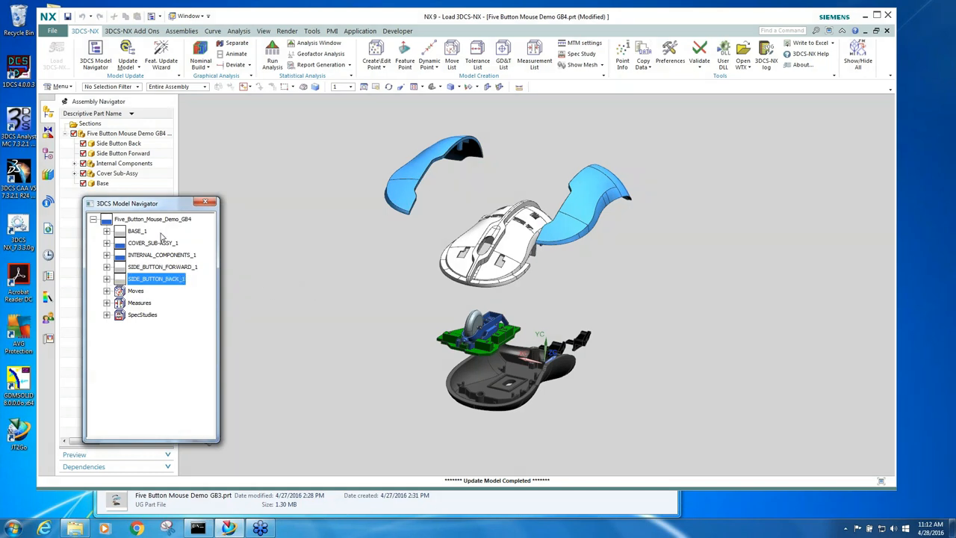
{"action": "left_click", "coordinate": [108, 230]}
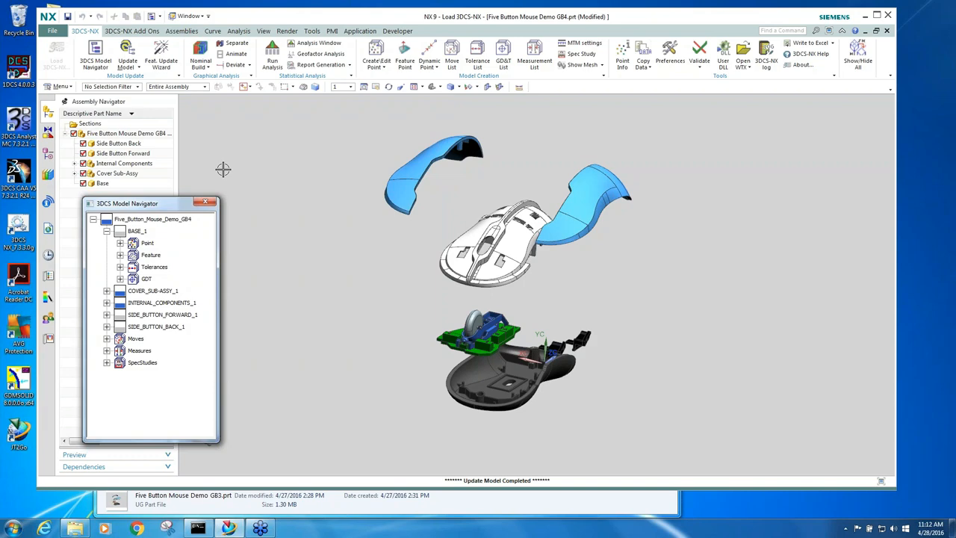
- Run Nominal Build to reassemble the mouse and dismiss the Deviate run window
{"action": "left_click", "coordinate": [236, 65]}
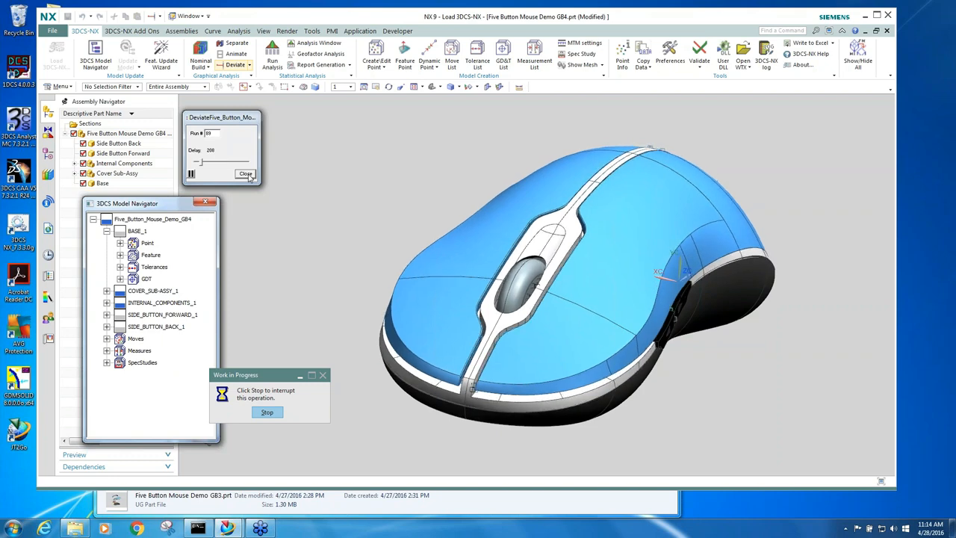
{"action": "left_click", "coordinate": [245, 173]}
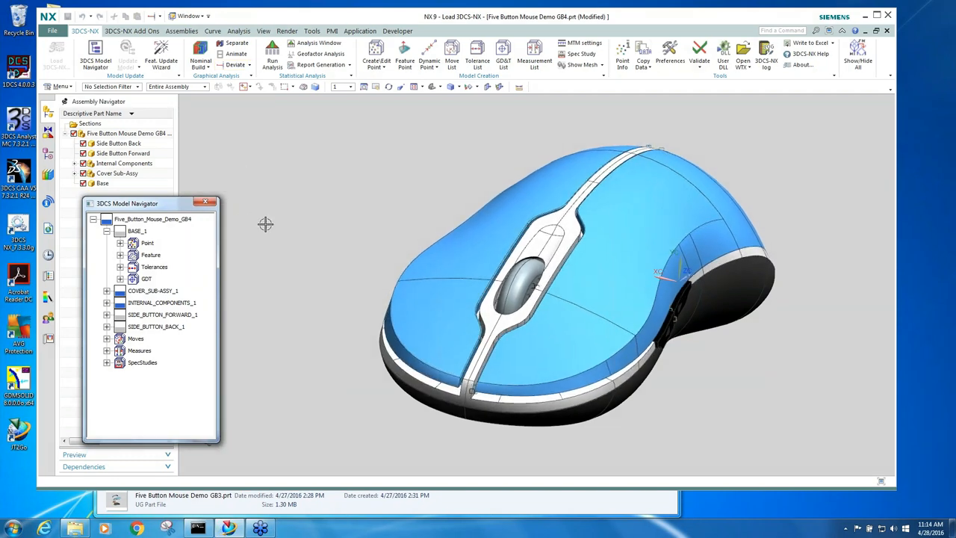
{"action": "mouse_move", "coordinate": [230, 230]}
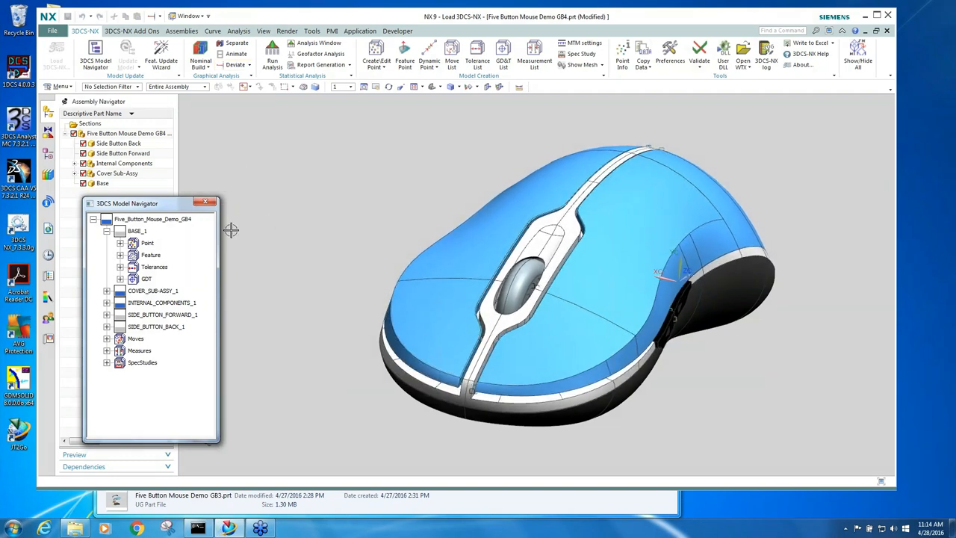
{"action": "mouse_move", "coordinate": [176, 260]}
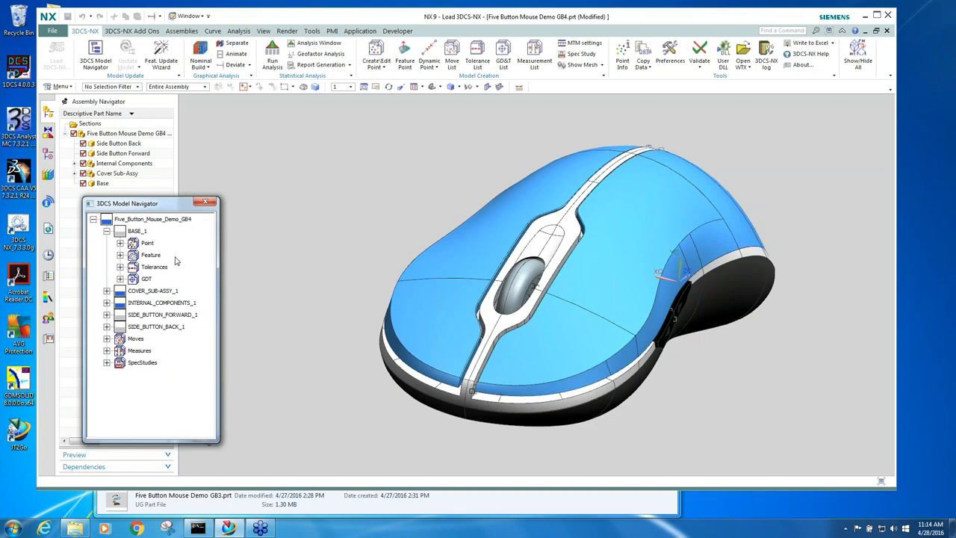
{"action": "mouse_move", "coordinate": [248, 230]}
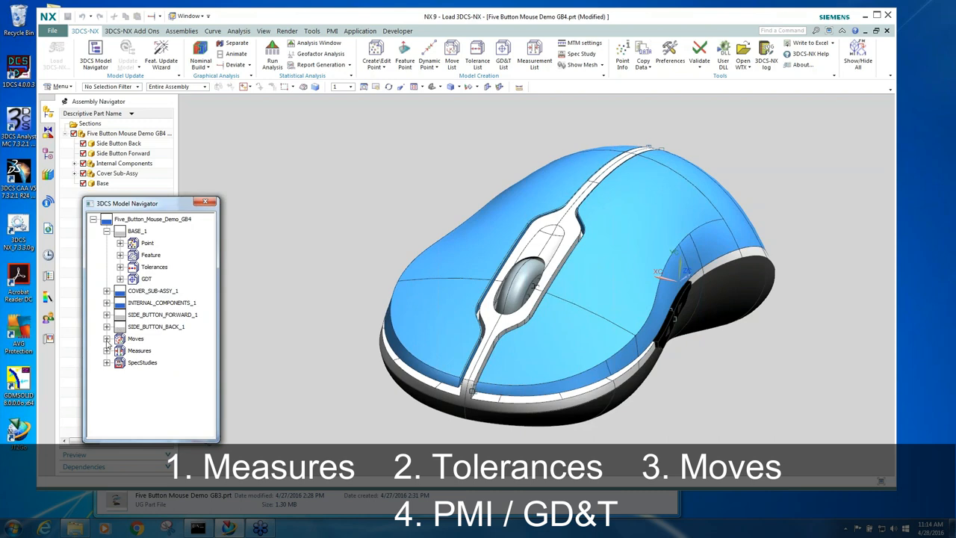
- Expand Measures, highlight the cover gap measures and bring up the top-to-left-cover Point Distance Measure
{"action": "left_click", "coordinate": [108, 338]}
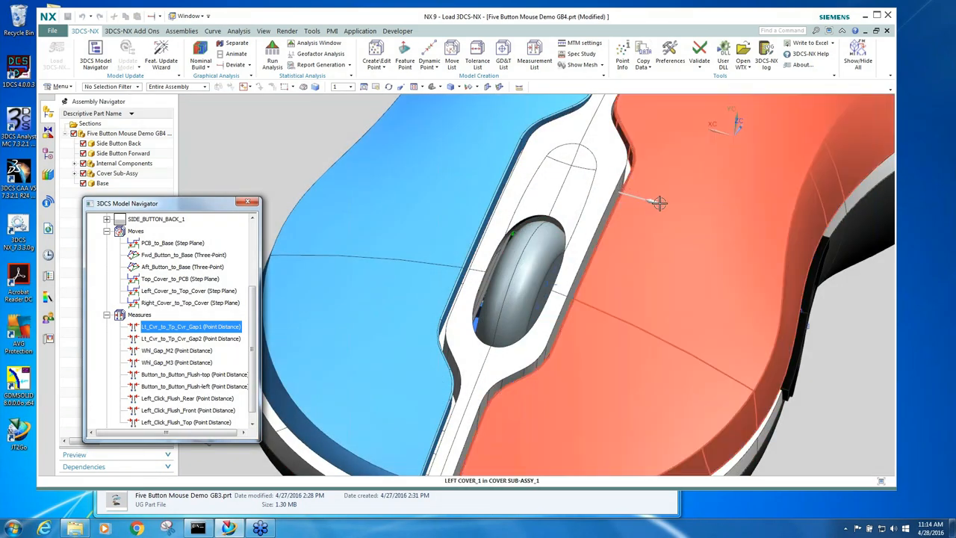
{"action": "mouse_move", "coordinate": [654, 212]}
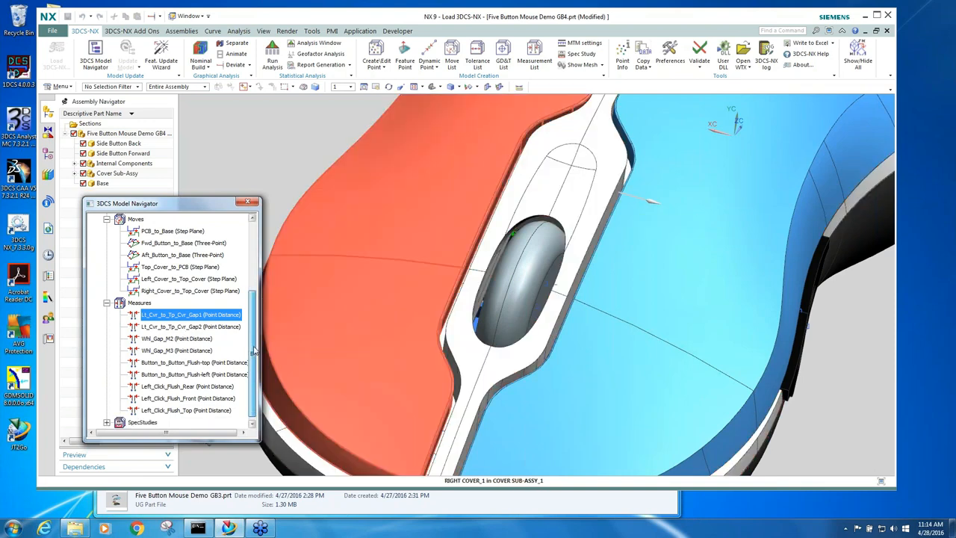
{"action": "left_click", "coordinate": [191, 326]}
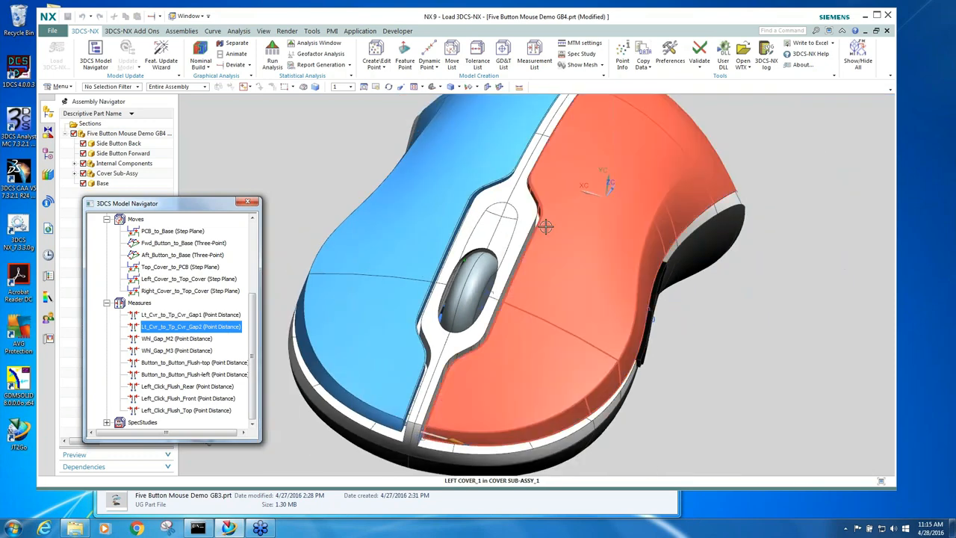
{"action": "left_click", "coordinate": [177, 338]}
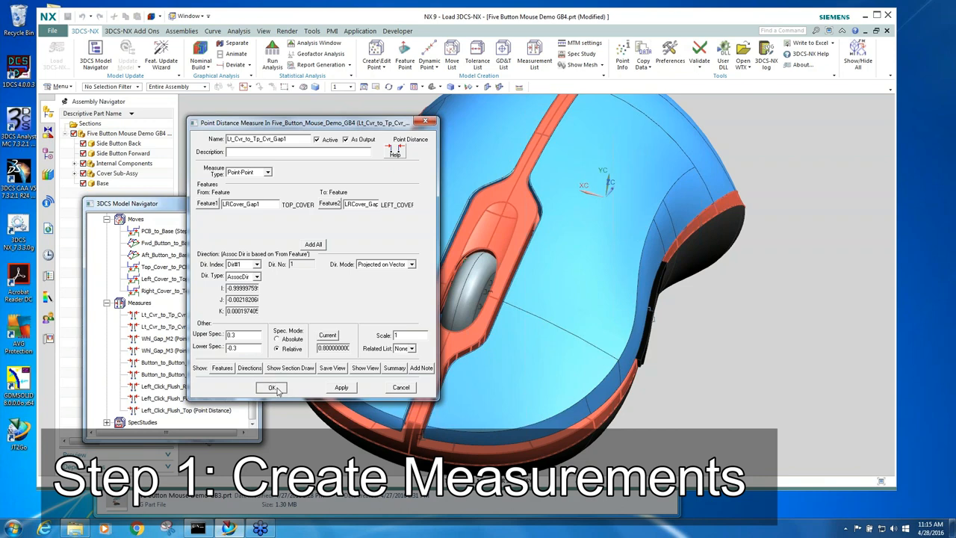
- Accept the Point Distance Measure and show the base with internal components, covers hidden
{"action": "left_click", "coordinate": [272, 387]}
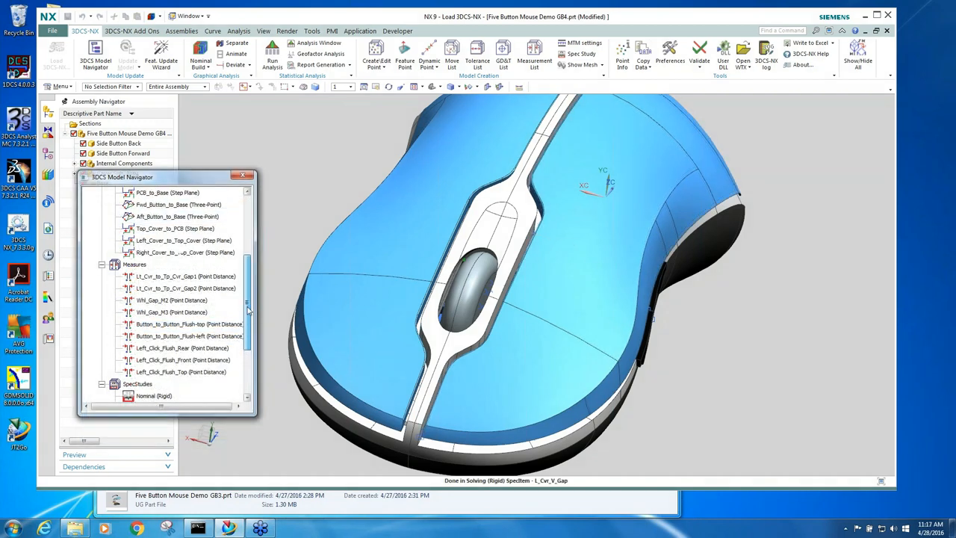
{"action": "scroll", "scroll_direction": "up", "scroll_amount": 3}
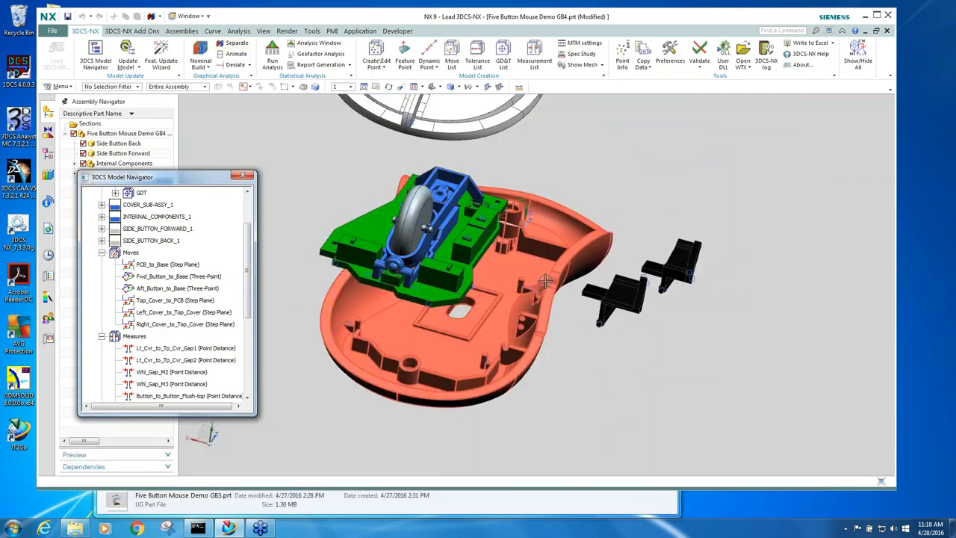
- Animate the assembly moves, stepping the PCB, buttons and top cover toward their positions
{"action": "left_click", "coordinate": [236, 53]}
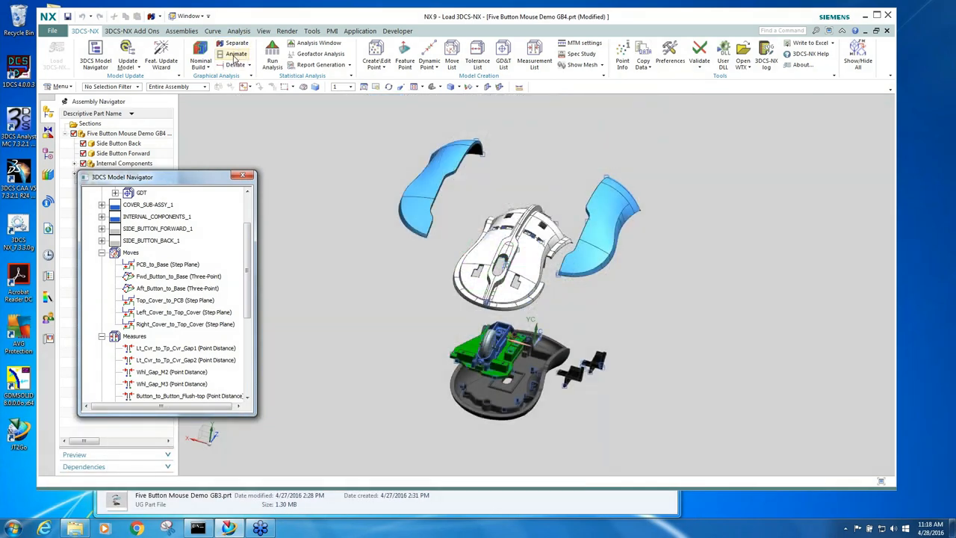
{"action": "left_click", "coordinate": [236, 54]}
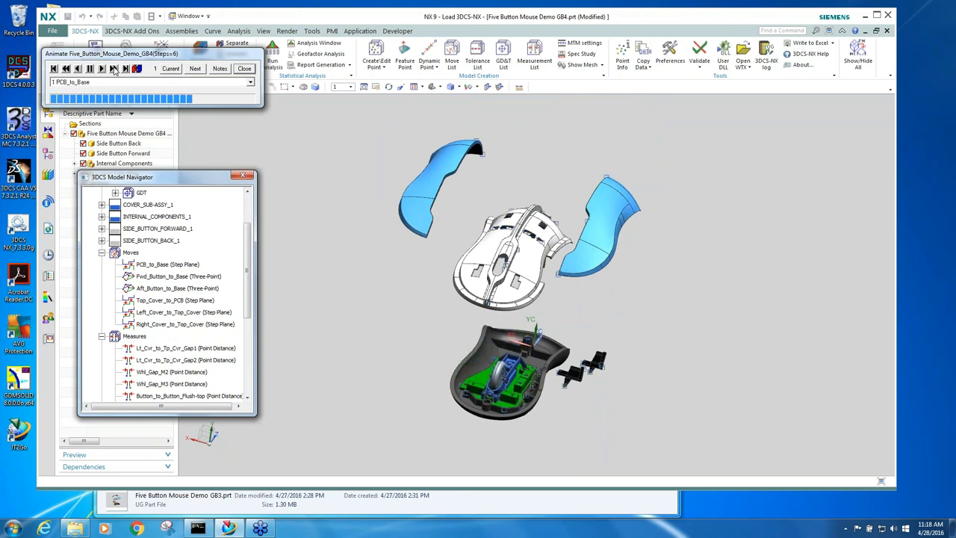
{"action": "left_click", "coordinate": [194, 69]}
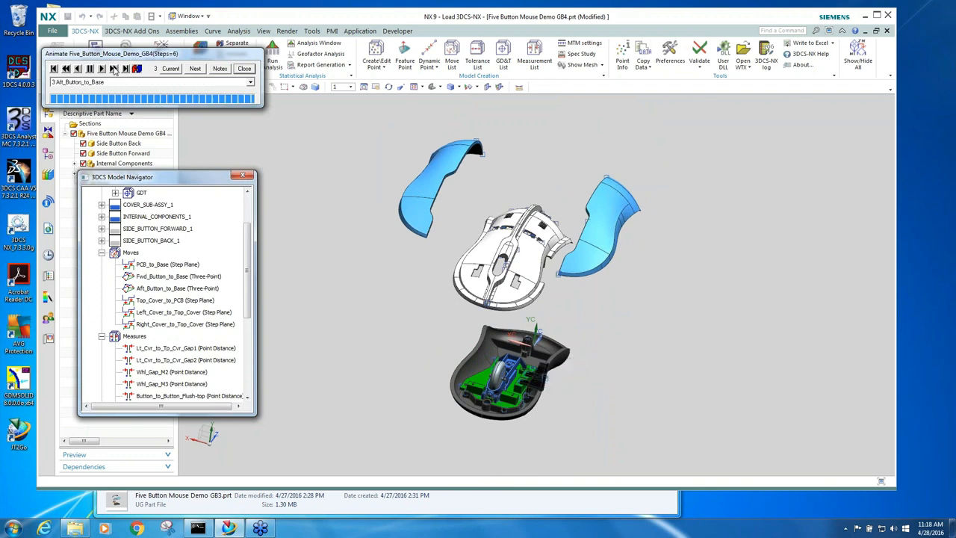
{"action": "left_click", "coordinate": [194, 68]}
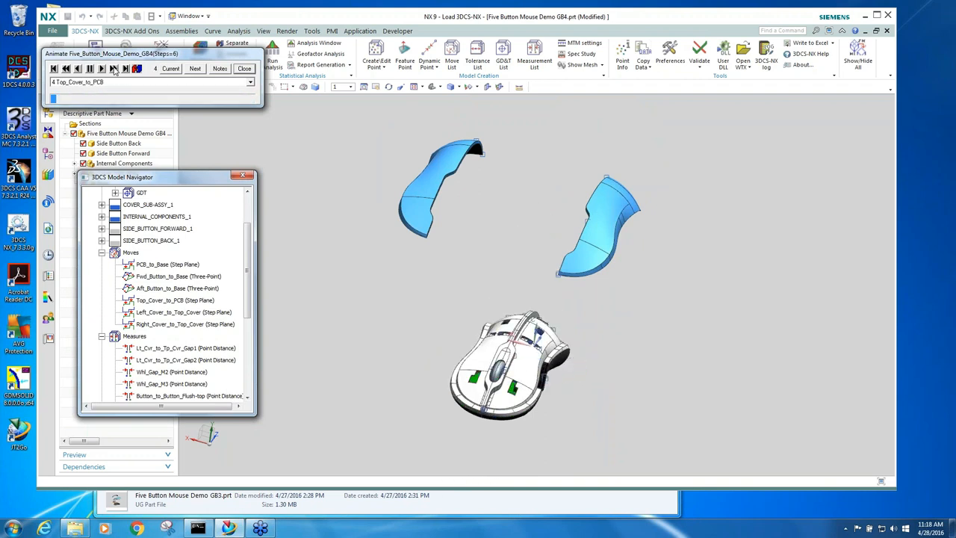
{"action": "left_click", "coordinate": [194, 69]}
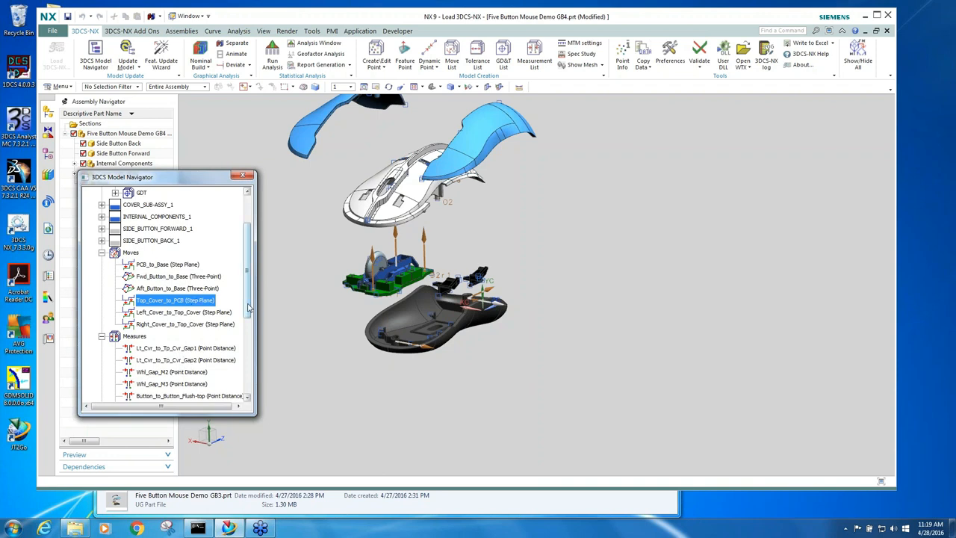
- Scroll the navigator to BASE_1's GDT folder listing sizes, datums, positions, flatness and surface profiles
{"action": "scroll", "scroll_direction": "up", "scroll_amount": 3}
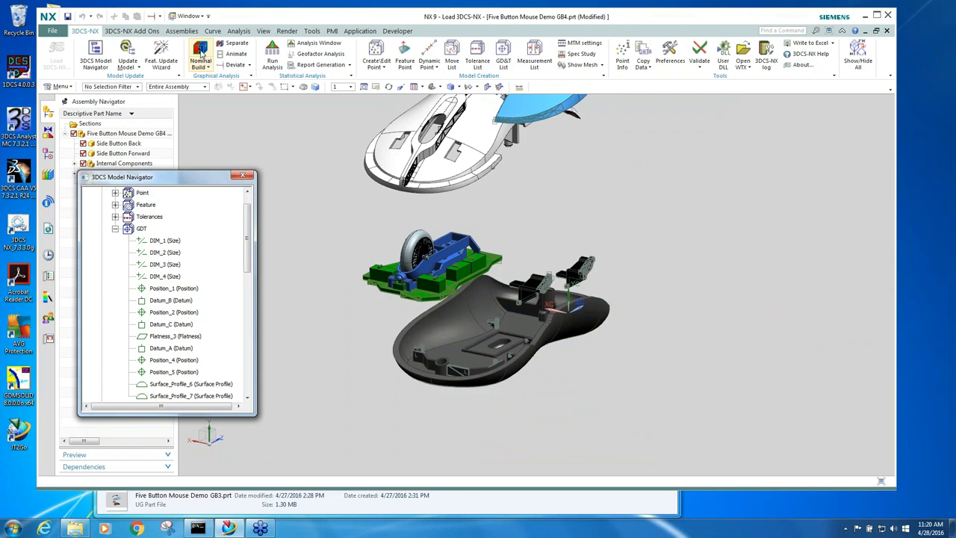
- Show the assembled mouse, hide the covers and select Base in the Assembly Navigator
{"action": "left_click", "coordinate": [127, 58]}
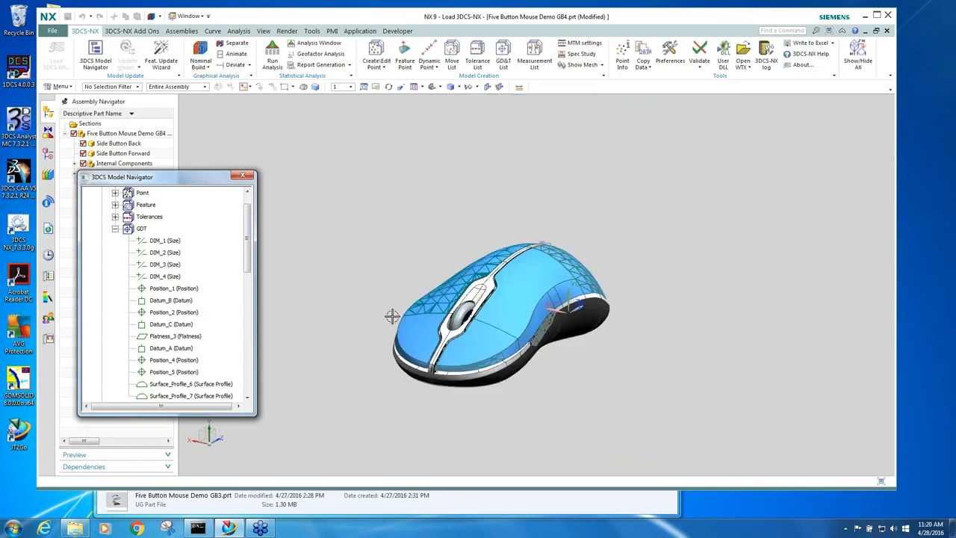
{"action": "left_click", "coordinate": [234, 64]}
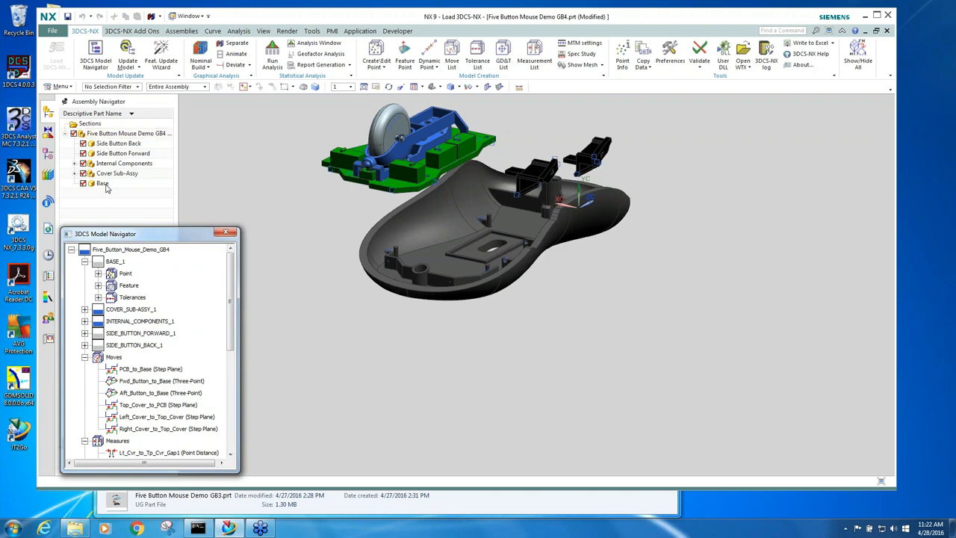
- Make Base the displayed part to see its embedded GD&T annotations
{"action": "right_click", "coordinate": [102, 182]}
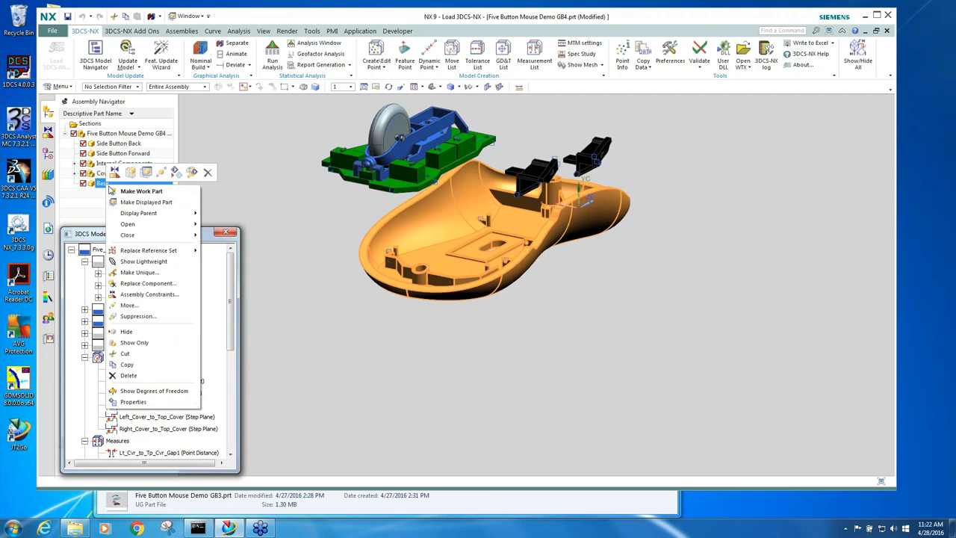
{"action": "mouse_move", "coordinate": [147, 201]}
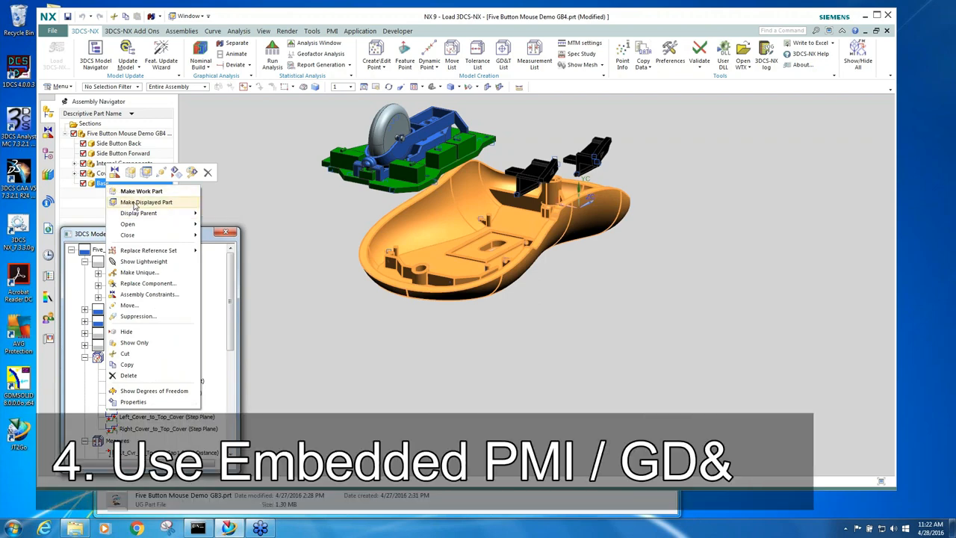
{"action": "left_click", "coordinate": [148, 201]}
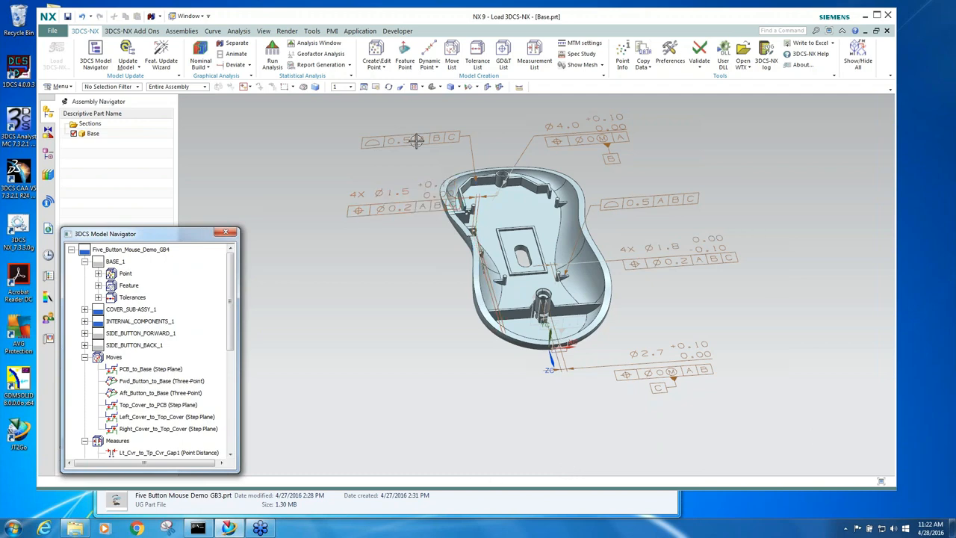
{"action": "mouse_move", "coordinate": [107, 141]}
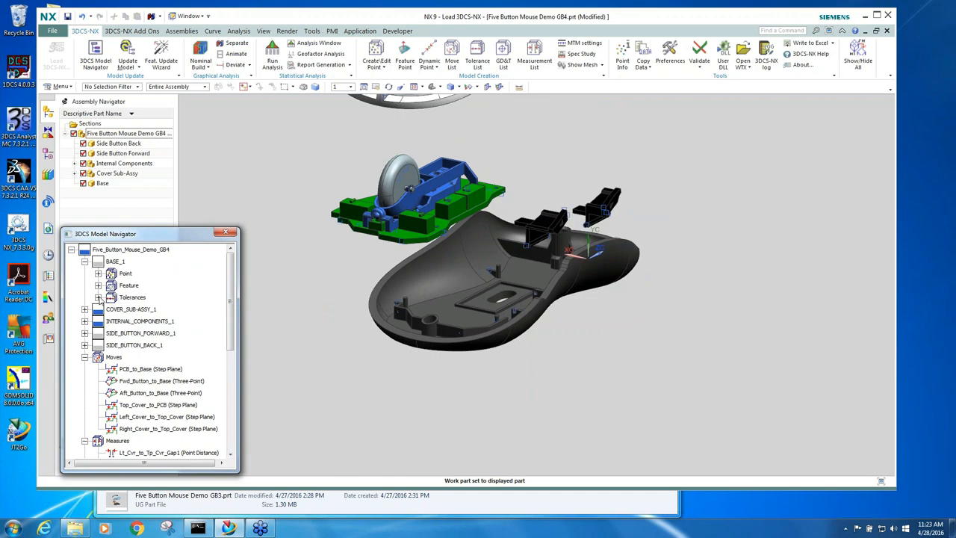
- Expand and collapse BASE_1 Tolerances back in the full mouse assembly
{"action": "left_click", "coordinate": [99, 295]}
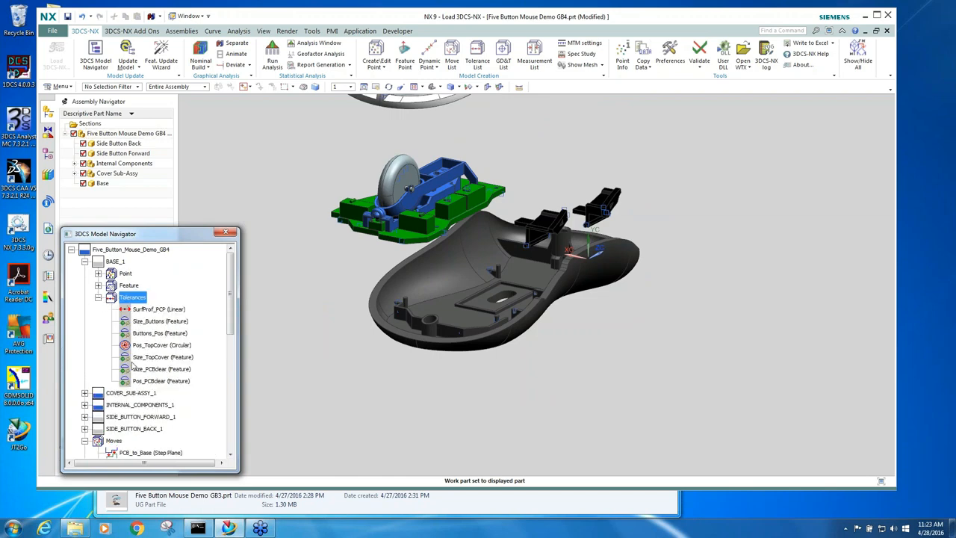
{"action": "left_click", "coordinate": [99, 297]}
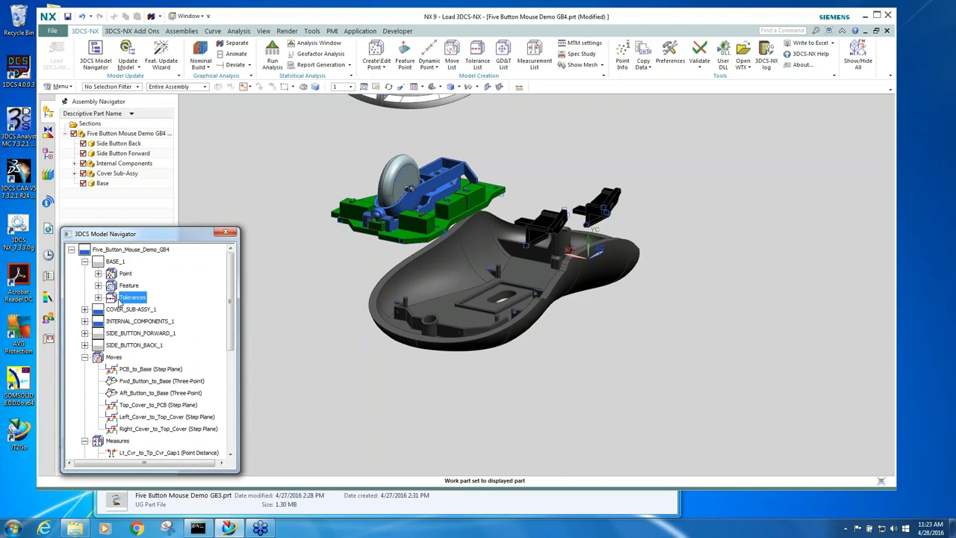
{"action": "mouse_move", "coordinate": [119, 260]}
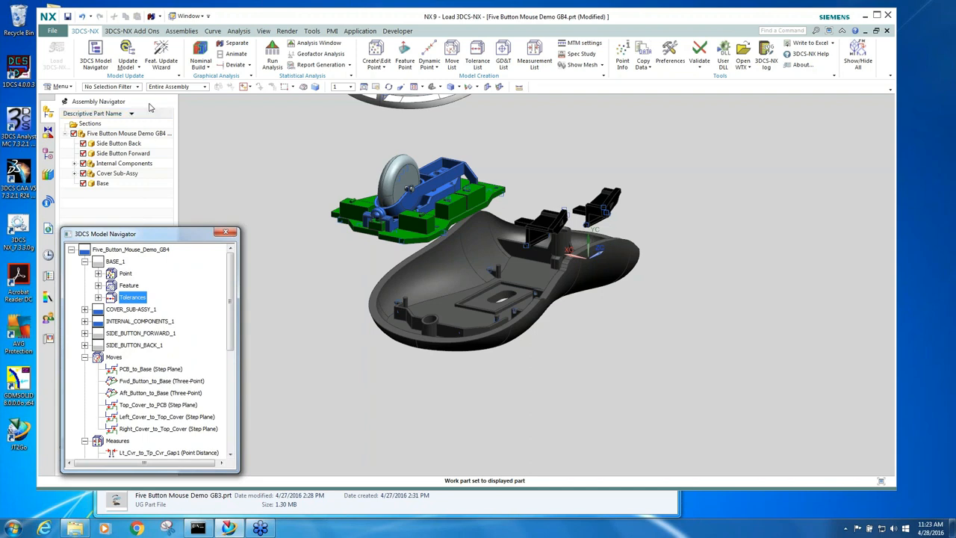
- Run Update PMI-GD&T on the Base component to refresh its sizes, datums, positions, flatness and profiles
{"action": "left_click", "coordinate": [127, 56]}
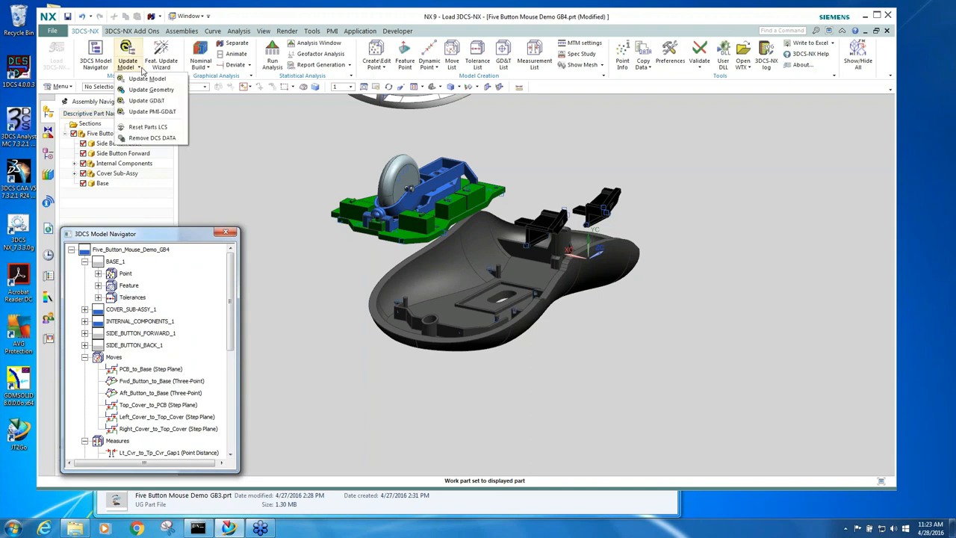
{"action": "mouse_move", "coordinate": [149, 110]}
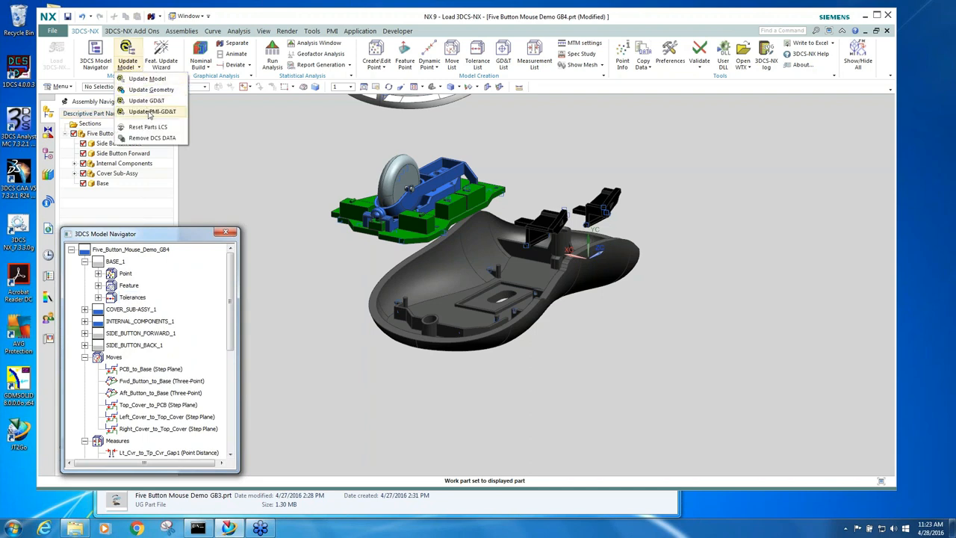
{"action": "left_click", "coordinate": [152, 110]}
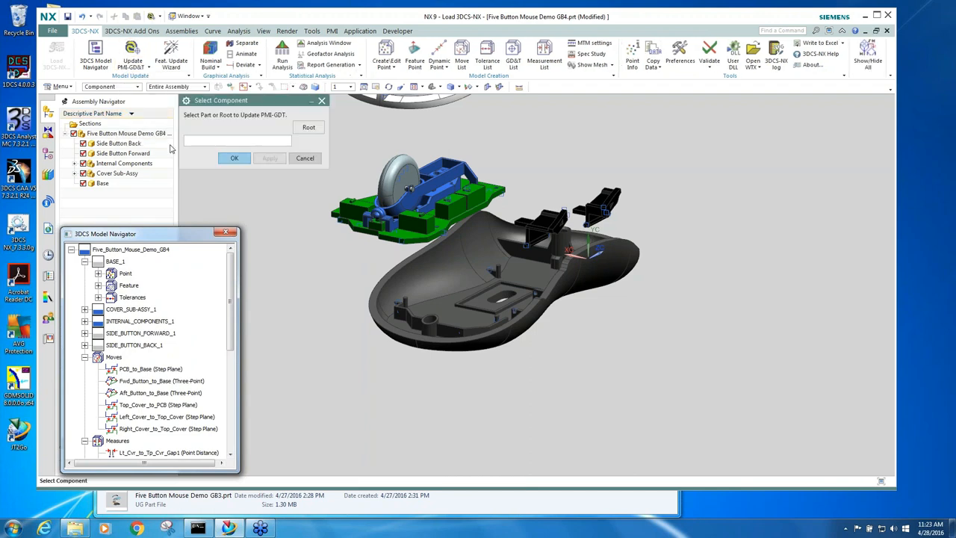
{"action": "mouse_move", "coordinate": [230, 126]}
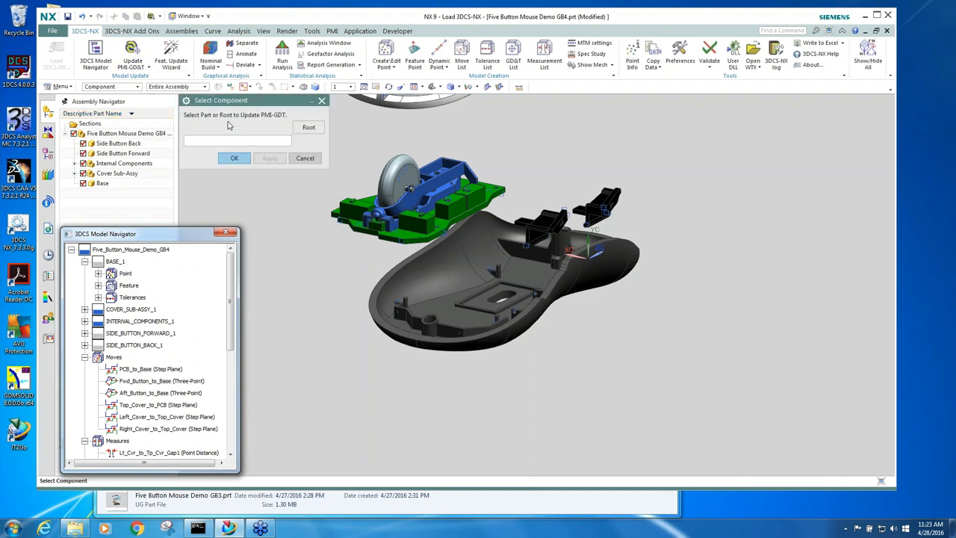
{"action": "left_click", "coordinate": [102, 182]}
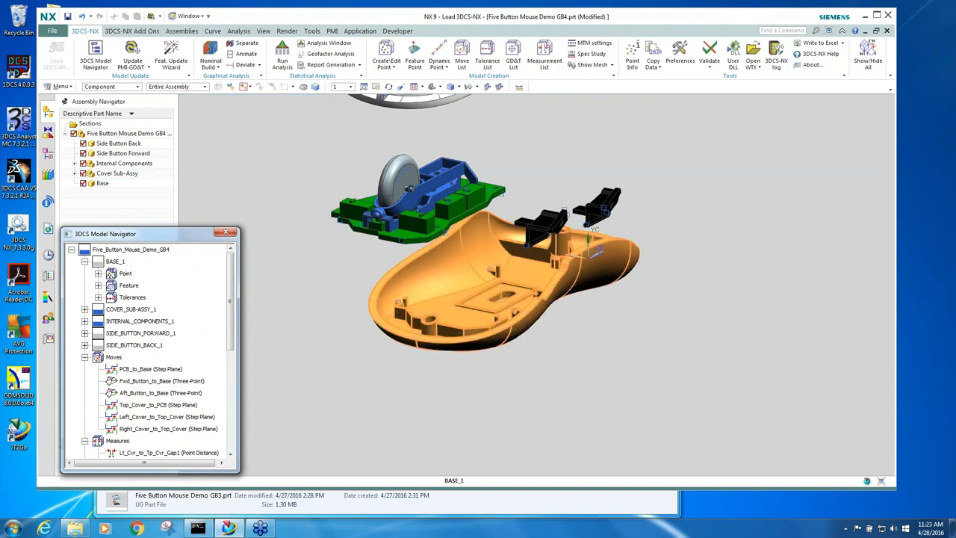
{"action": "left_click", "coordinate": [132, 297]}
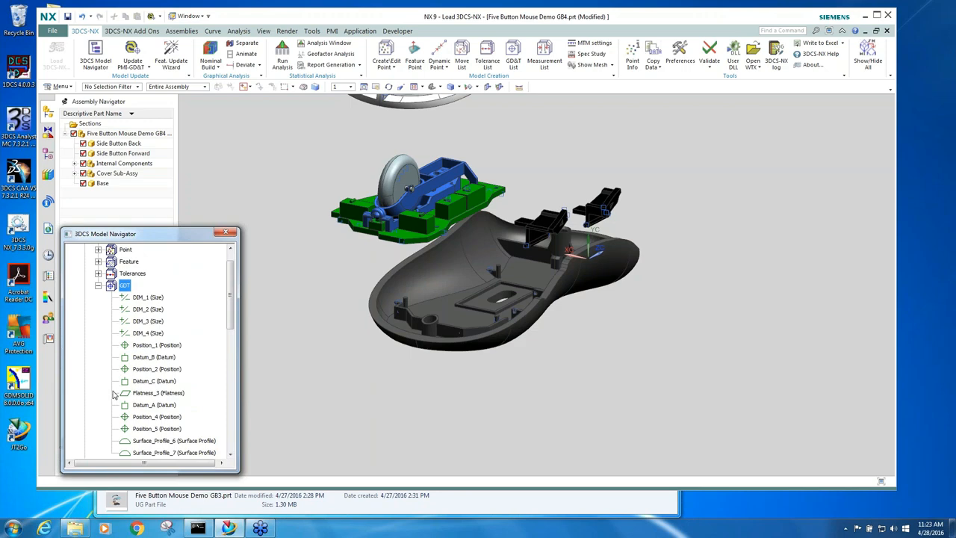
{"action": "mouse_move", "coordinate": [101, 290]}
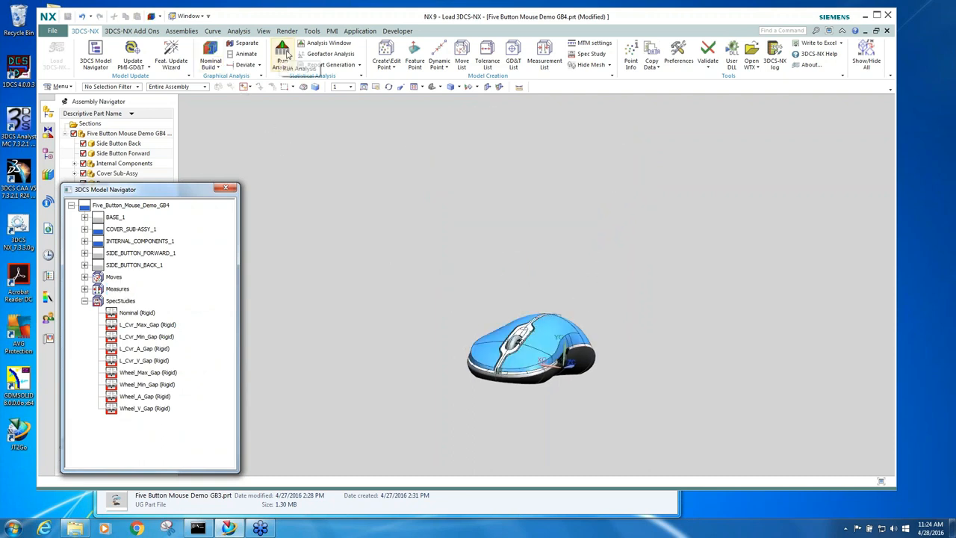
- Start the 2000-run Monte Carlo simulation from Run Analysis to get the Gap1 histogram
{"action": "left_click", "coordinate": [282, 56]}
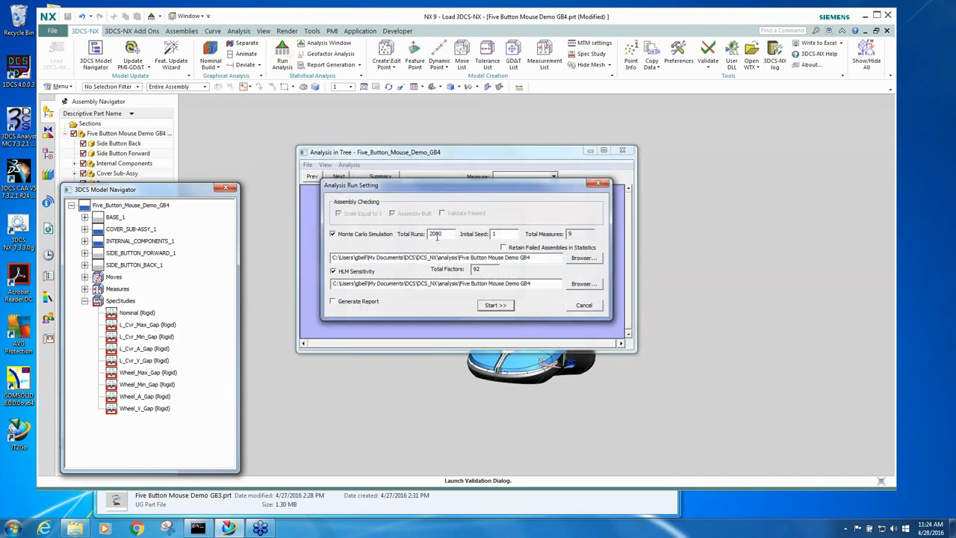
{"action": "left_click", "coordinate": [495, 305]}
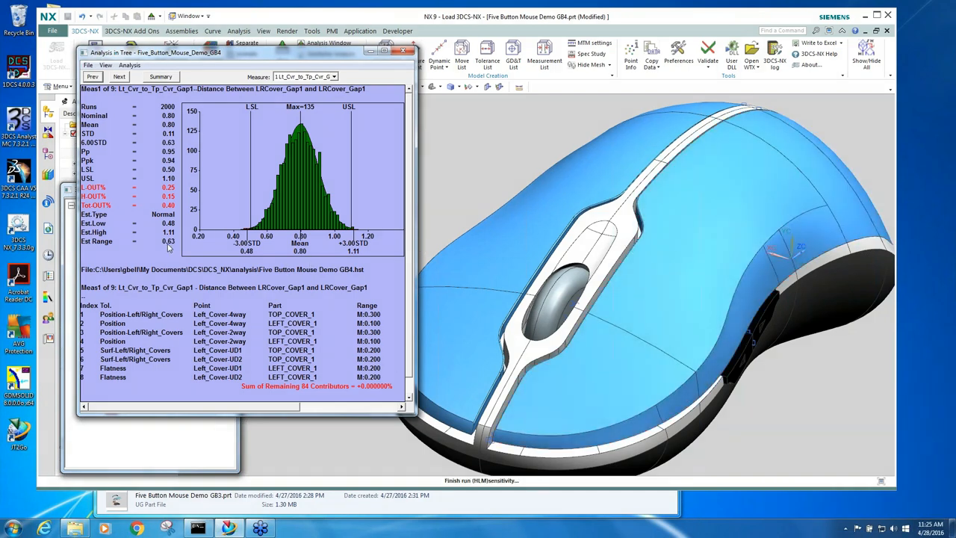
{"action": "mouse_move", "coordinate": [177, 245]}
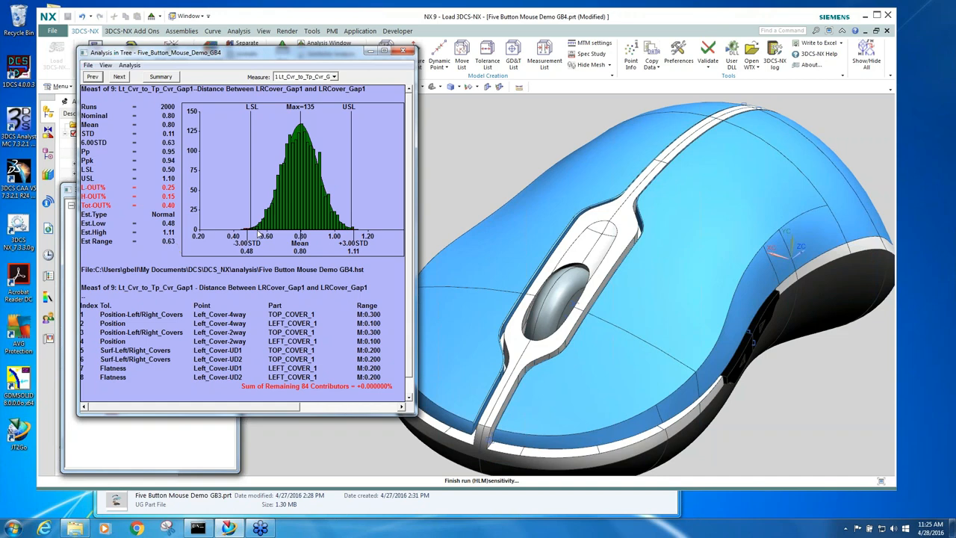
{"action": "mouse_move", "coordinate": [353, 219]}
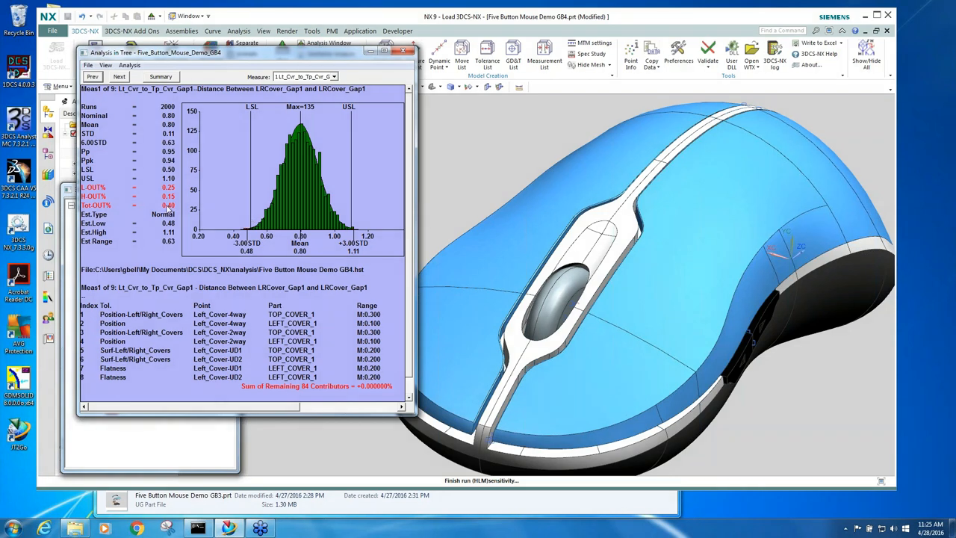
{"action": "mouse_move", "coordinate": [173, 212]}
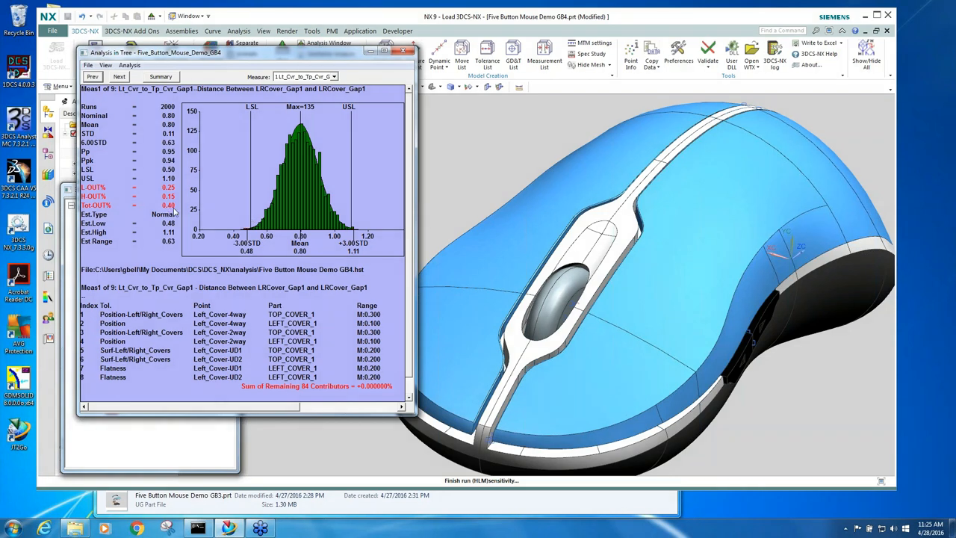
- Advance the Analysis window to Meas2, Lt_Cvr_to_Tp_Cvr_Gap2, with its contributor ranking
{"action": "left_click", "coordinate": [120, 76]}
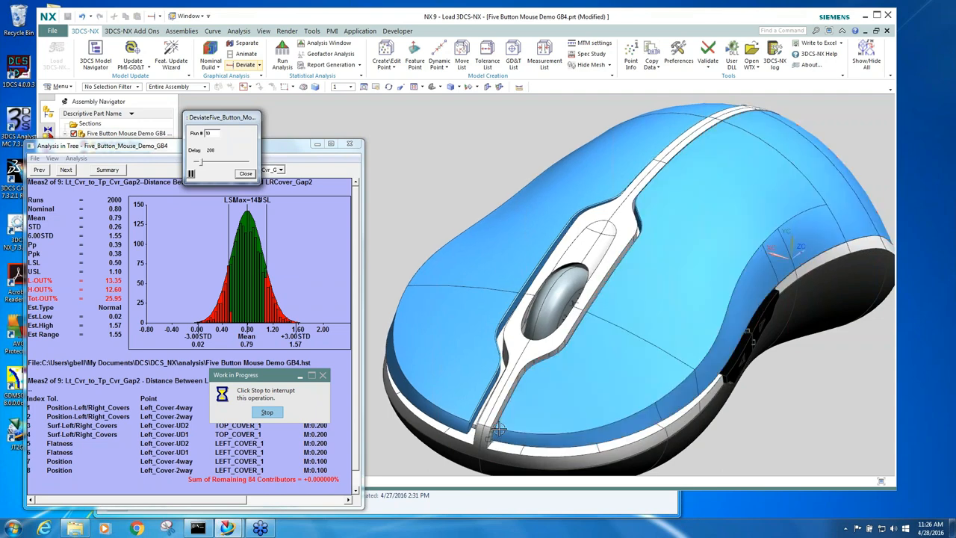
{"action": "mouse_move", "coordinate": [627, 247]}
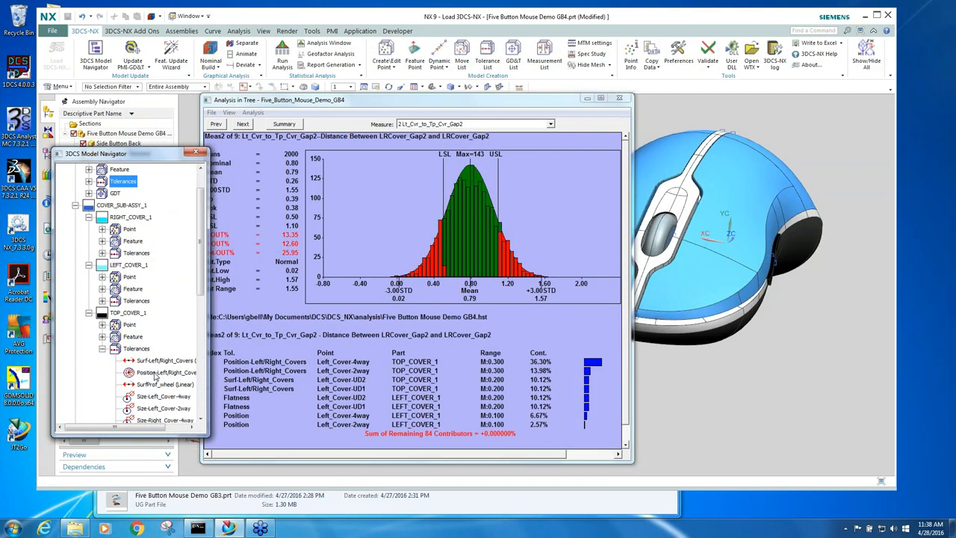
- Open the Position Left/Right Covers tolerance (top 36.30% contributor) for editing
{"action": "left_click", "coordinate": [168, 372]}
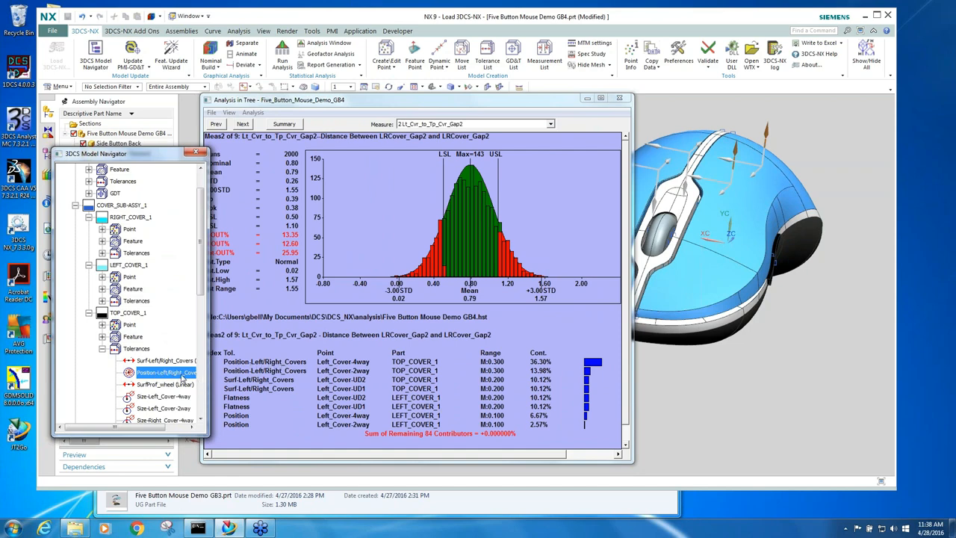
{"action": "double_click", "coordinate": [166, 372]}
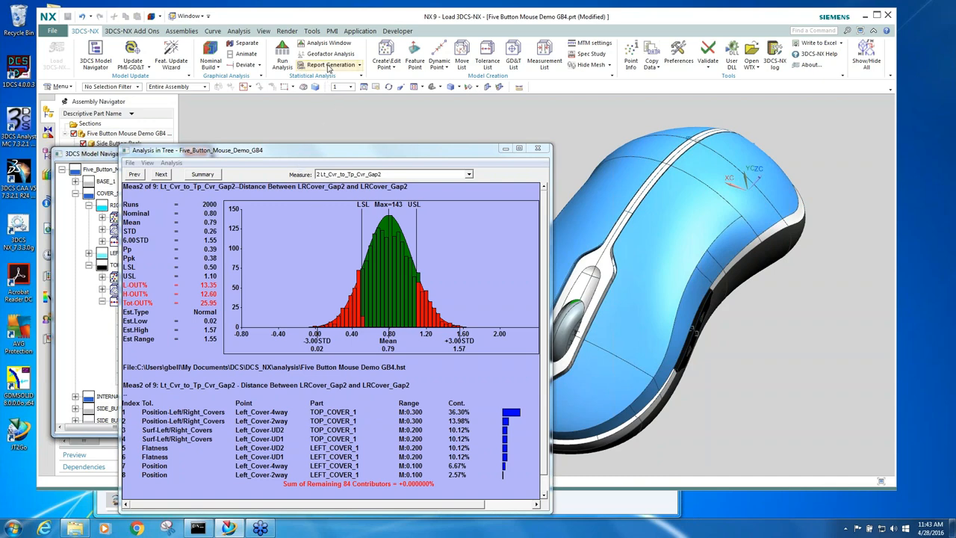
{"action": "mouse_move", "coordinate": [328, 66]}
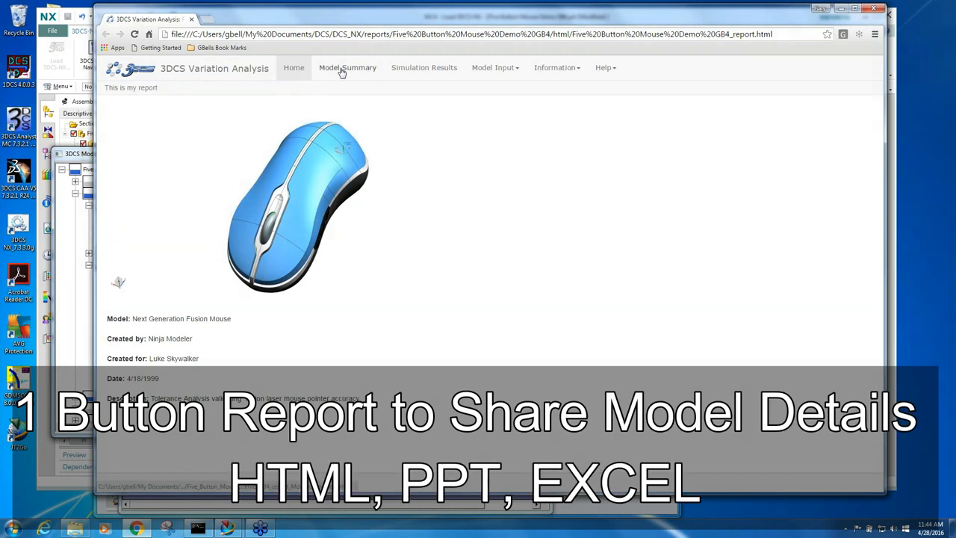
- Browse the report's Model Summary, Gap2 Sensitivity results and Model Input sections
{"action": "left_click", "coordinate": [346, 67]}
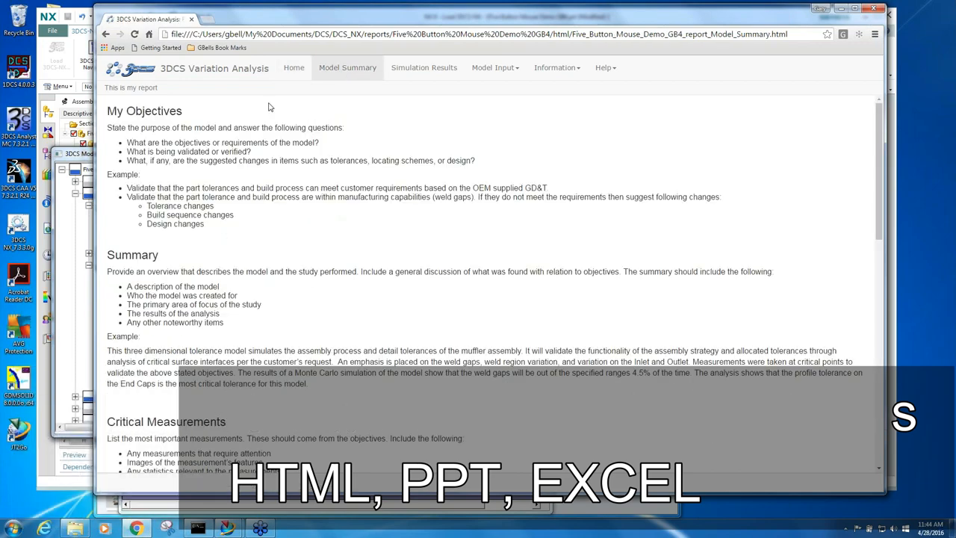
{"action": "left_click", "coordinate": [424, 68]}
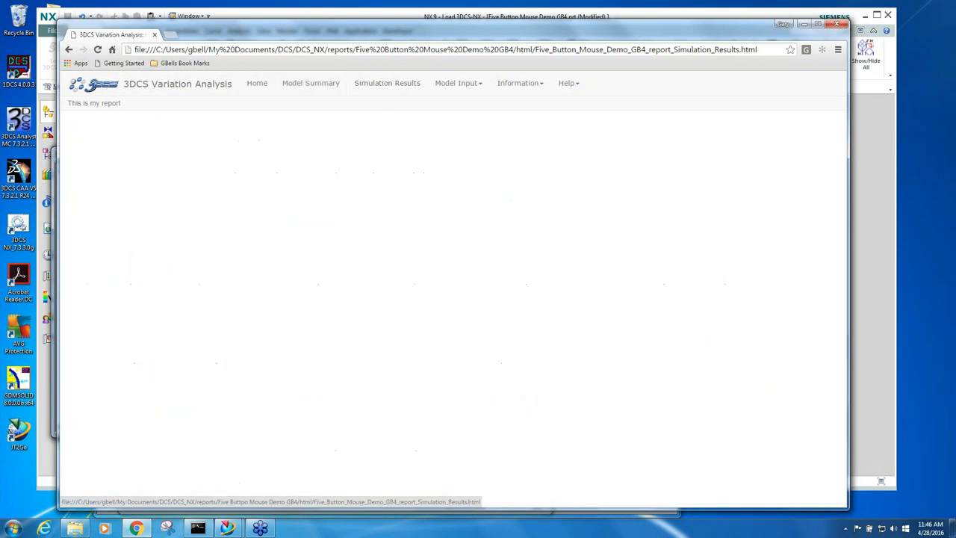
{"action": "left_click", "coordinate": [387, 84]}
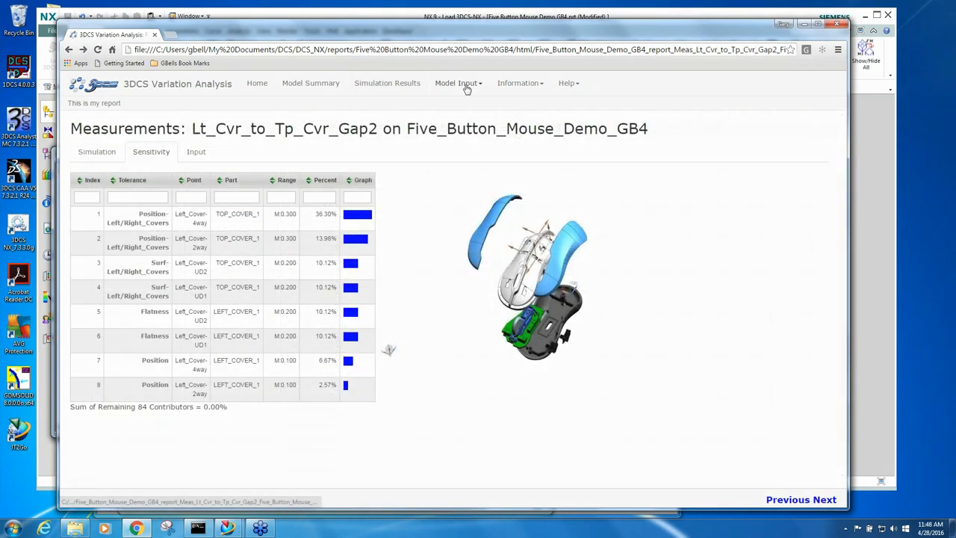
{"action": "left_click", "coordinate": [457, 84]}
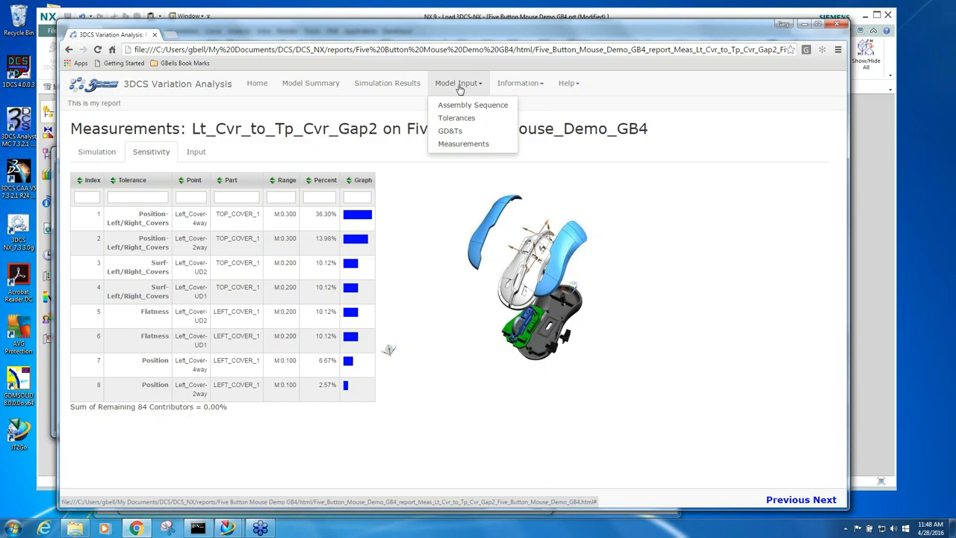